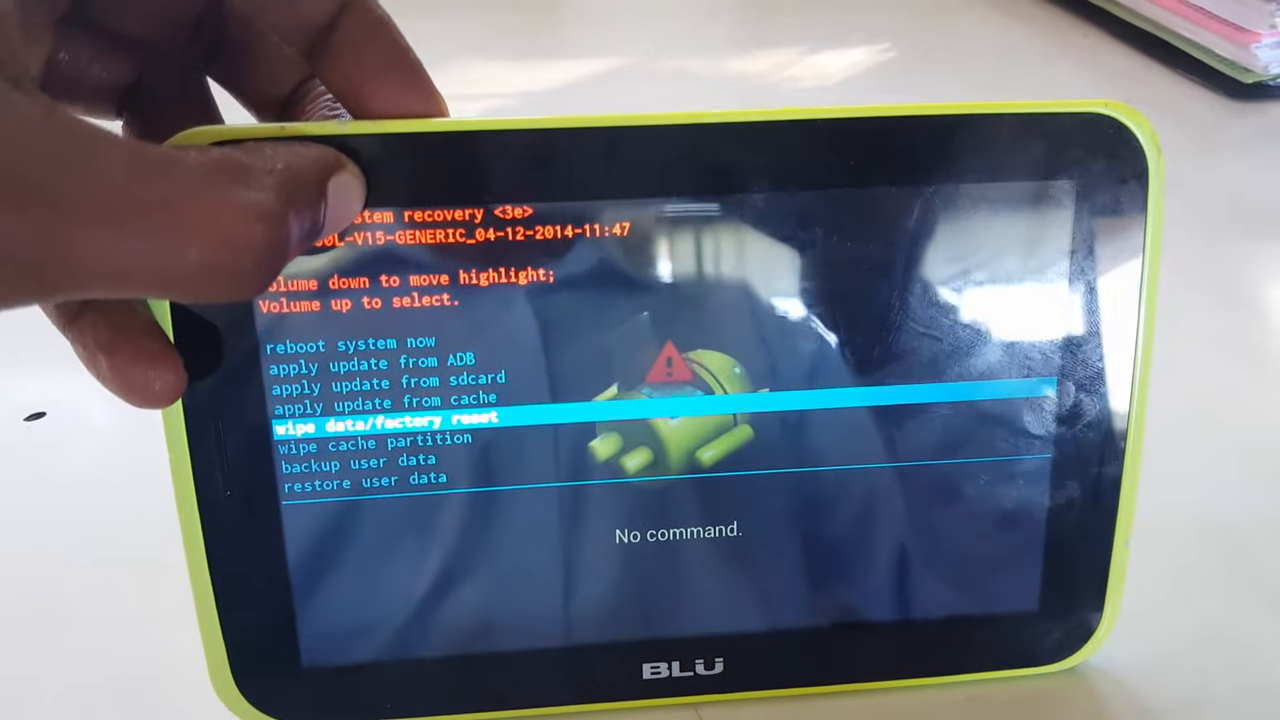
- Move the recovery menu highlight down from 'wipe data/factory reset' to 'wipe cache partition'
key("volumedown")
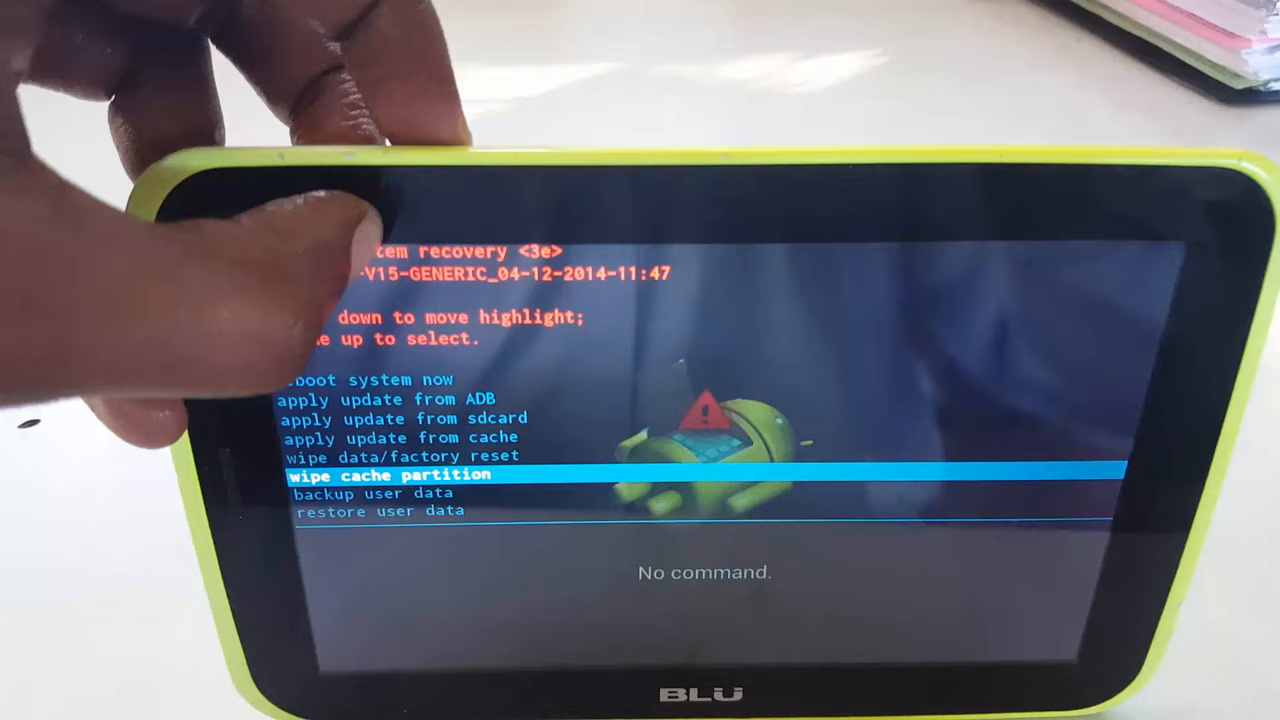